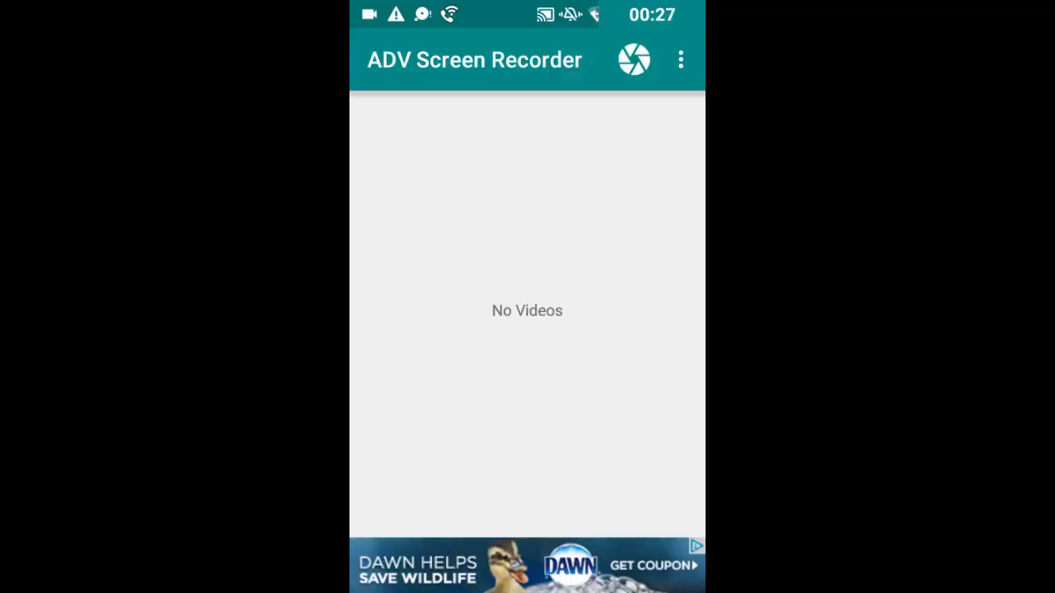
# Step: Check the Magic Button settings (enabled, full opacity) and return to the settings list
pyautogui.click(679, 59)
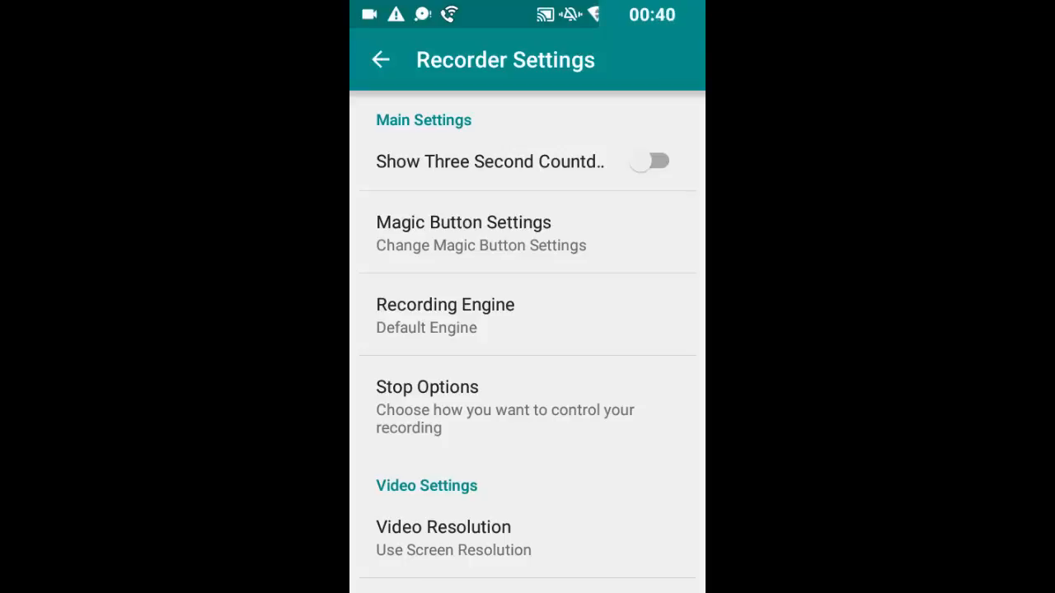
pyautogui.click(463, 233)
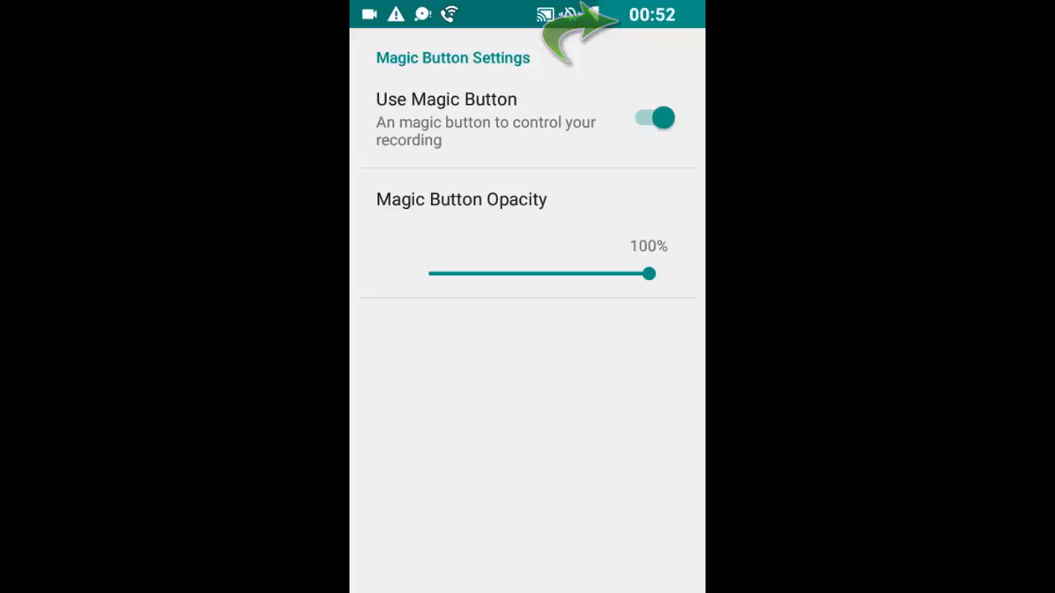
pyautogui.click(379, 59)
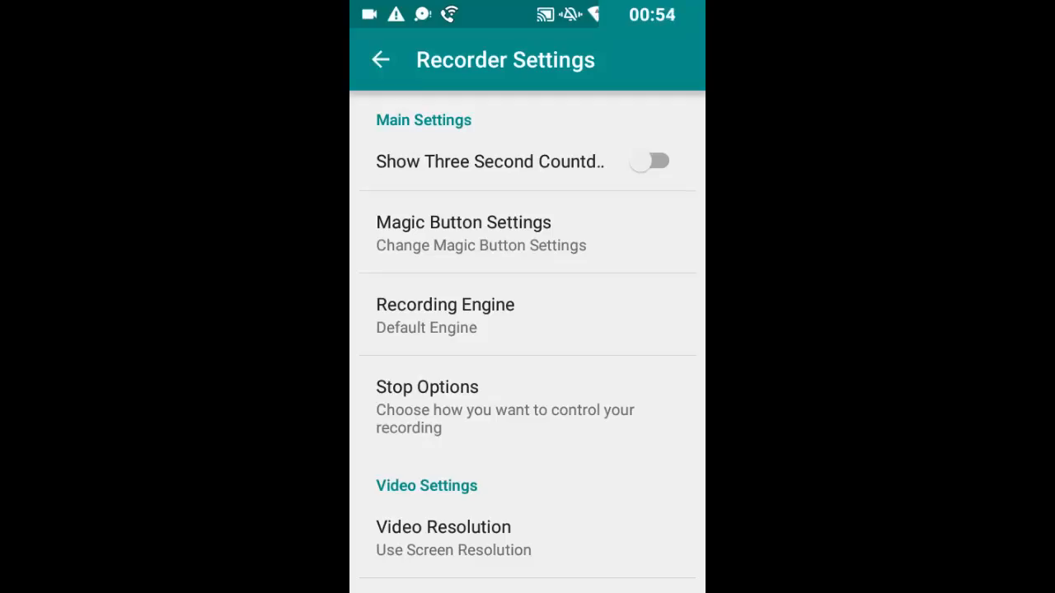
# Step: Review the Recording Engine choices, keep Default Engine, and bring up Video Resolution
pyautogui.click(445, 315)
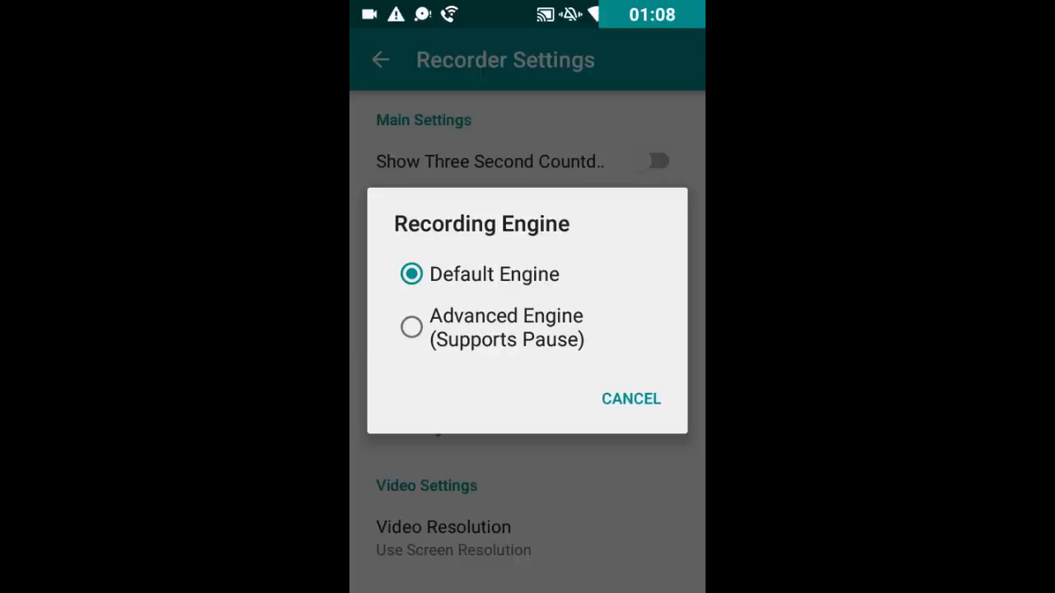
pyautogui.click(630, 399)
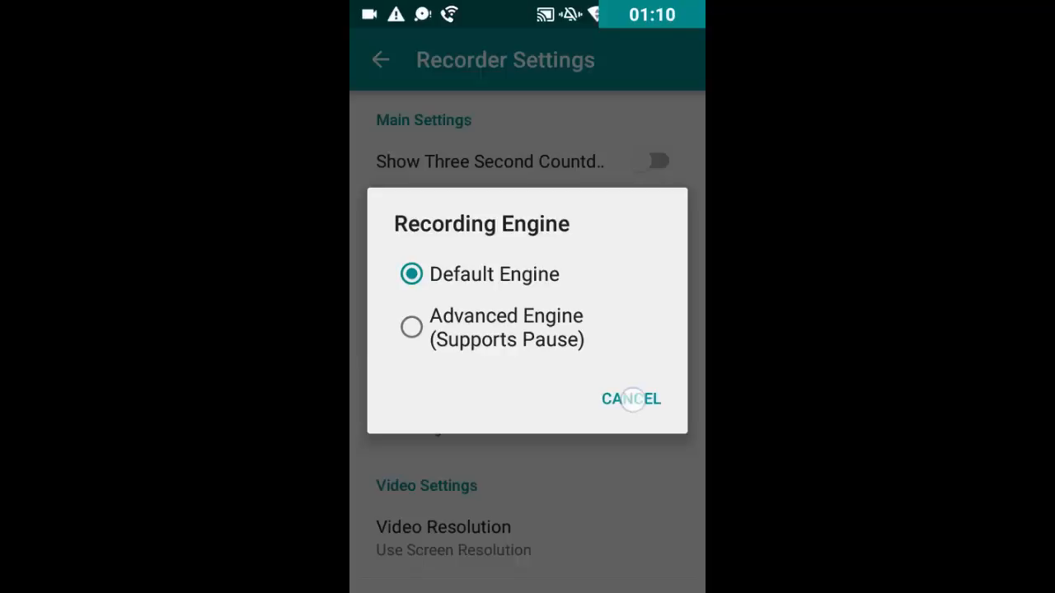
pyautogui.click(629, 399)
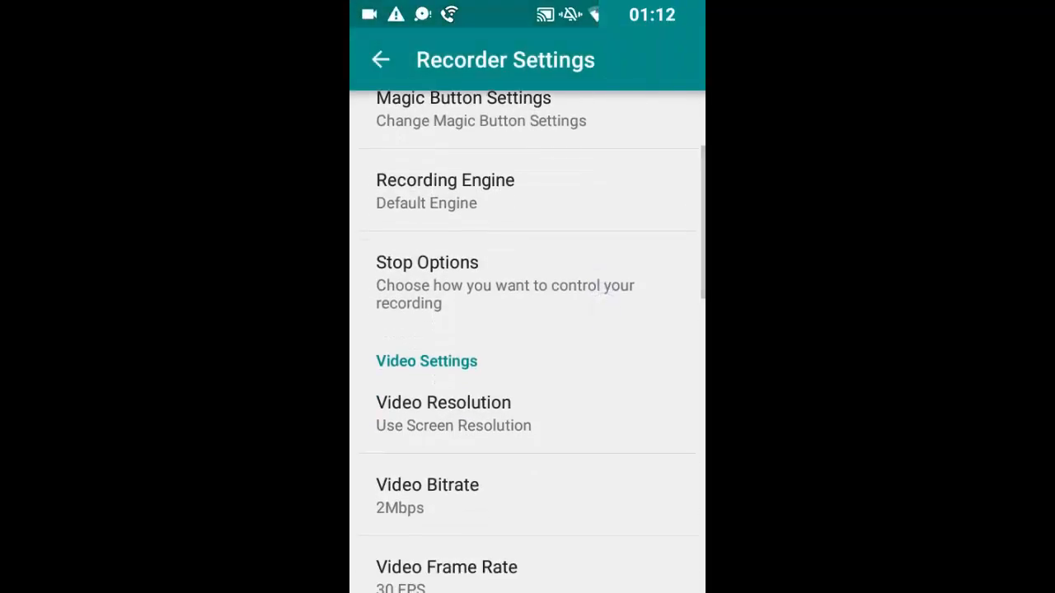
pyautogui.click(427, 262)
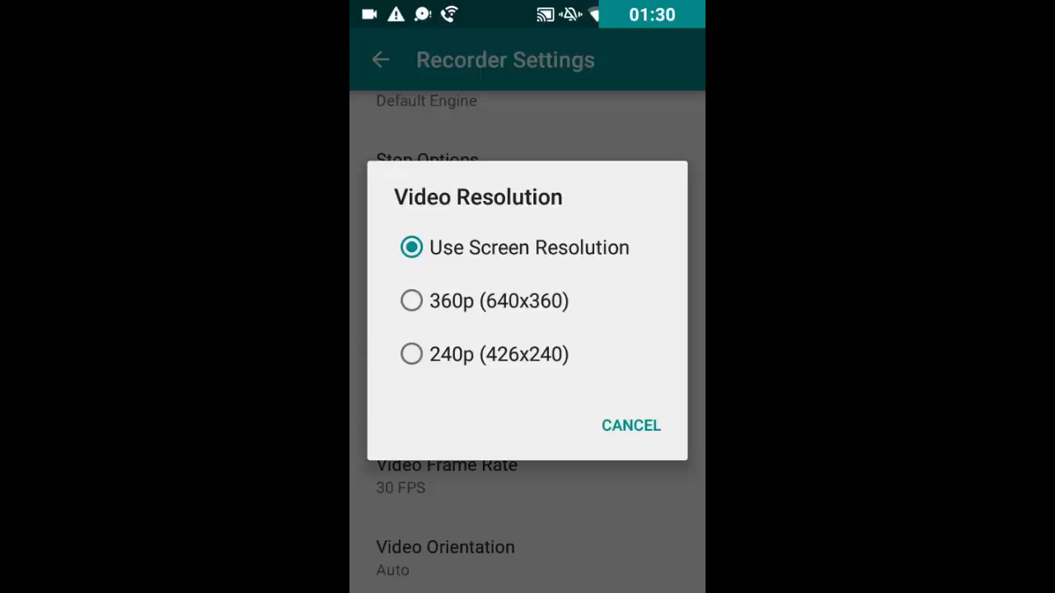
# Step: Review resolution, bitrate and orientation choices, keeping screen resolution and Auto orientation
pyautogui.click(629, 425)
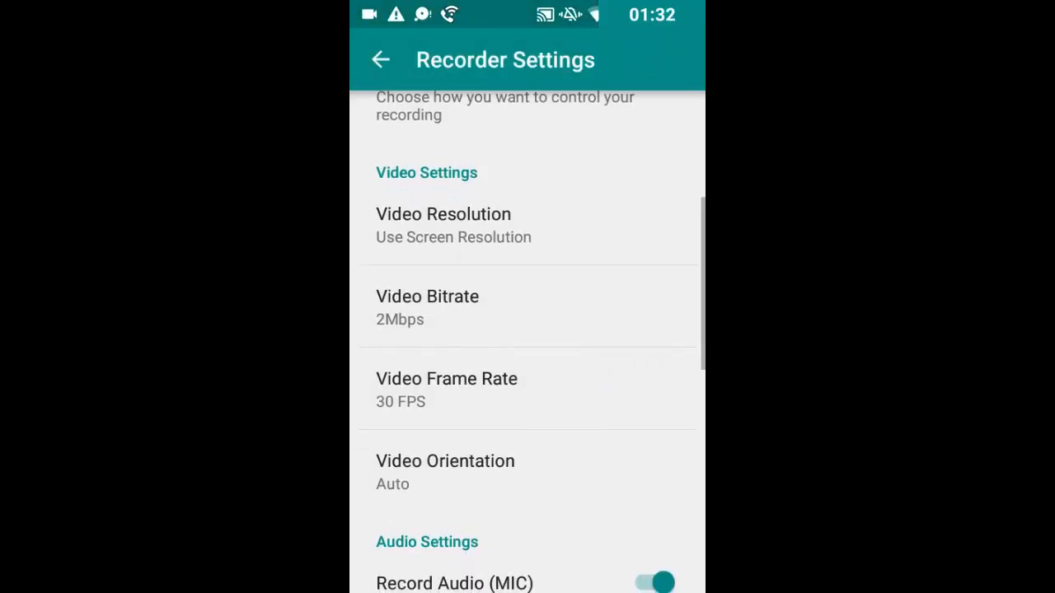
pyautogui.click(427, 308)
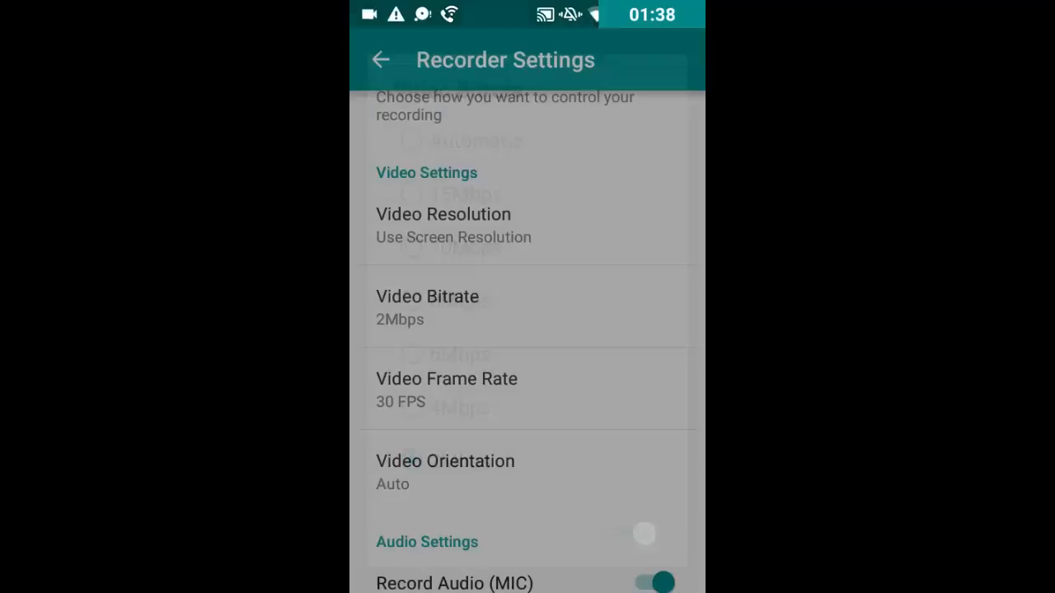
pyautogui.click(445, 387)
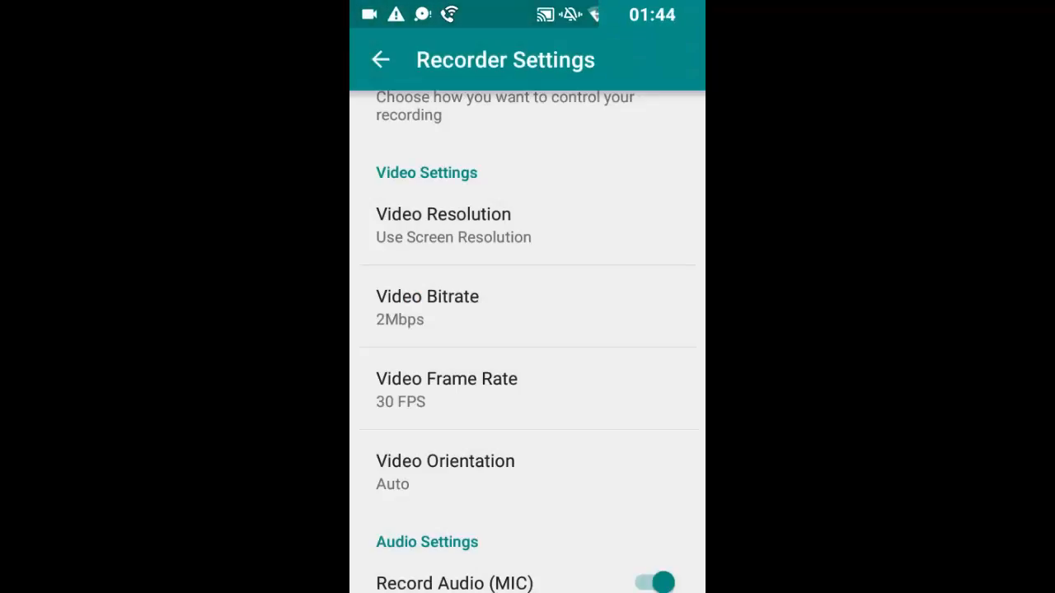
pyautogui.scroll(-3)
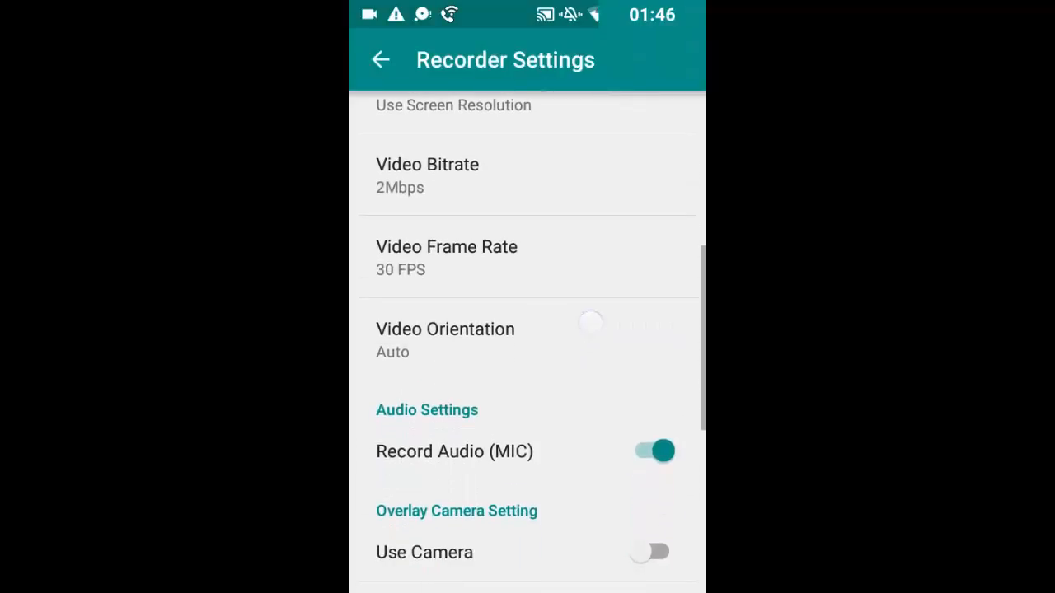
pyautogui.click(445, 339)
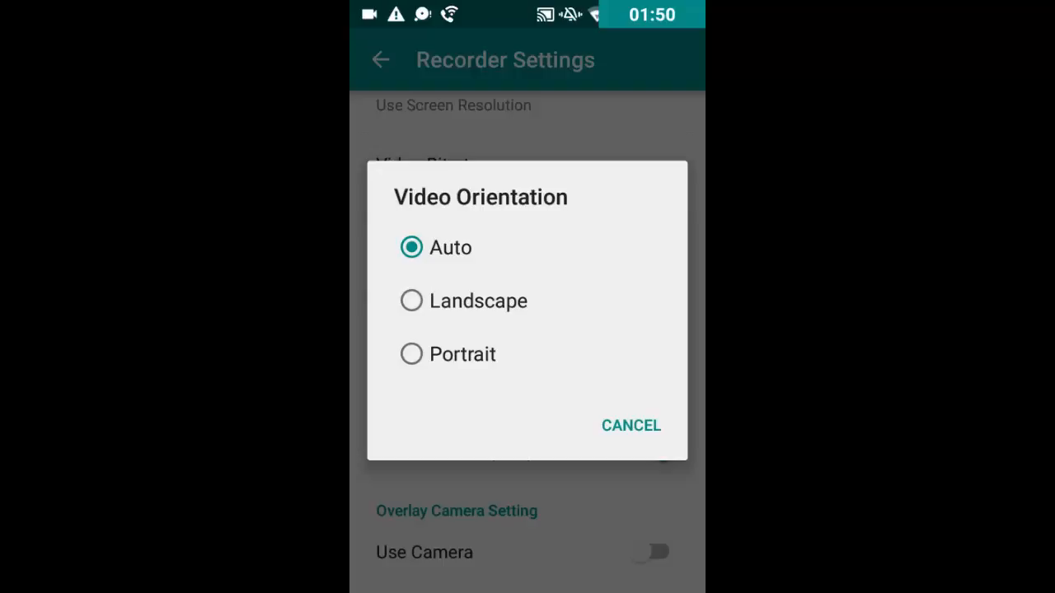
pyautogui.click(629, 425)
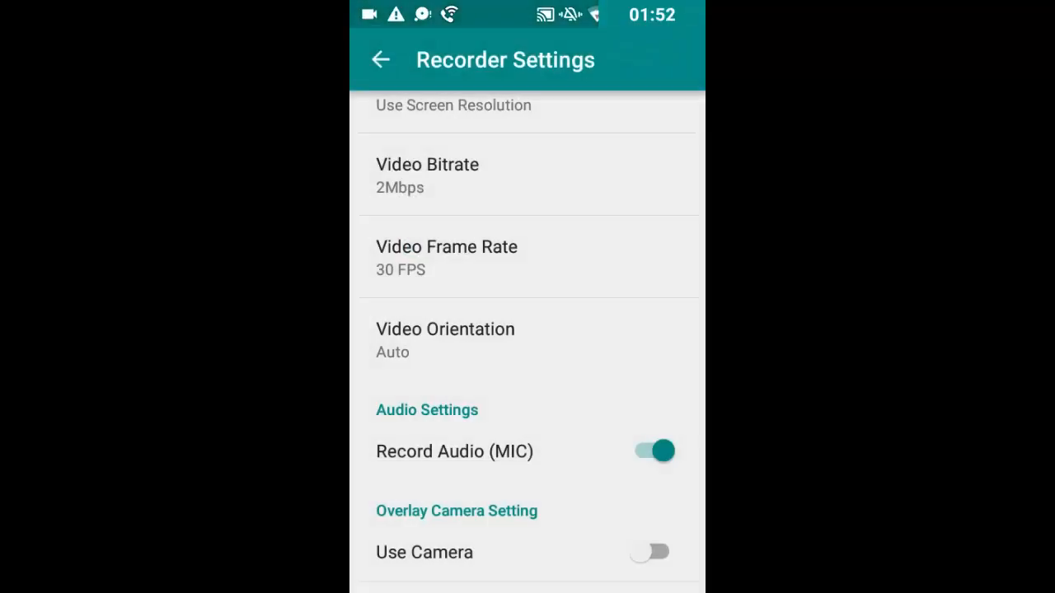
pyautogui.scroll(-3)
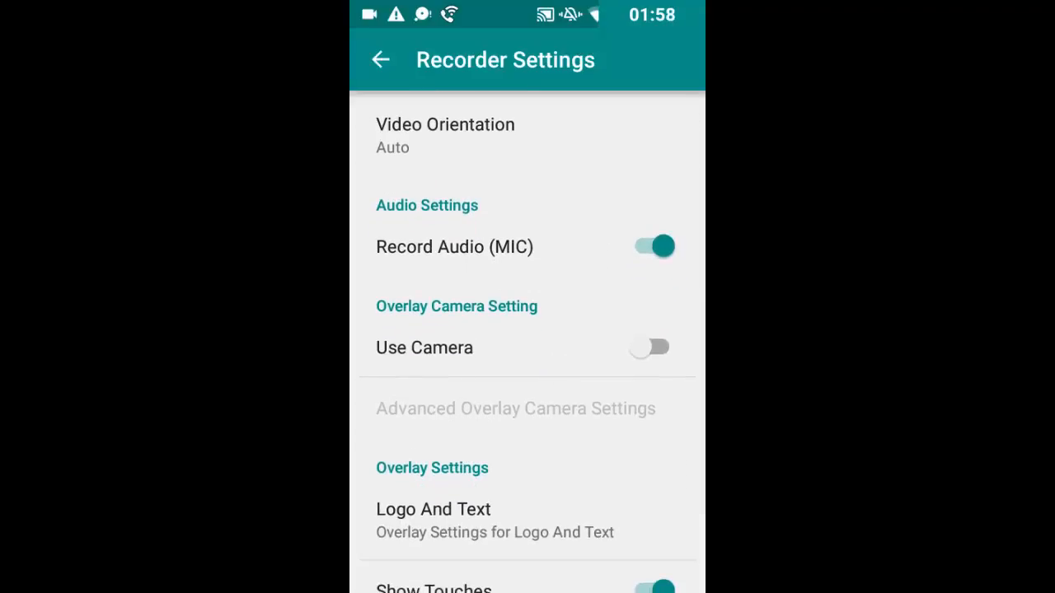
# Step: Reach Overlay Settings and enter the Logo And Text options
pyautogui.click(650, 346)
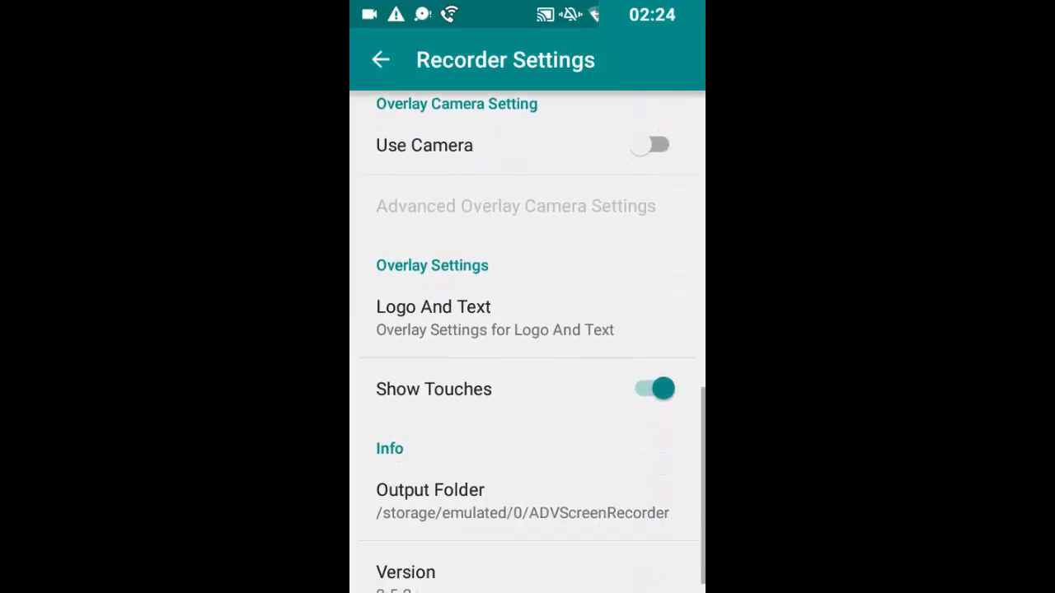
pyautogui.click(433, 317)
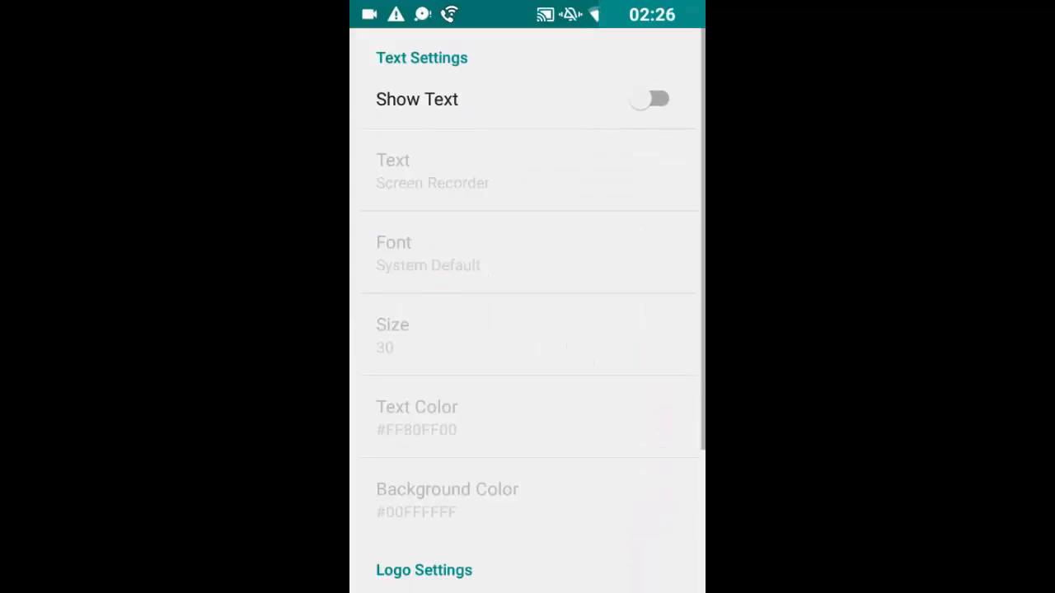
# Step: Switch on Show Text and Show Logo, then return to the empty video list
pyautogui.click(650, 99)
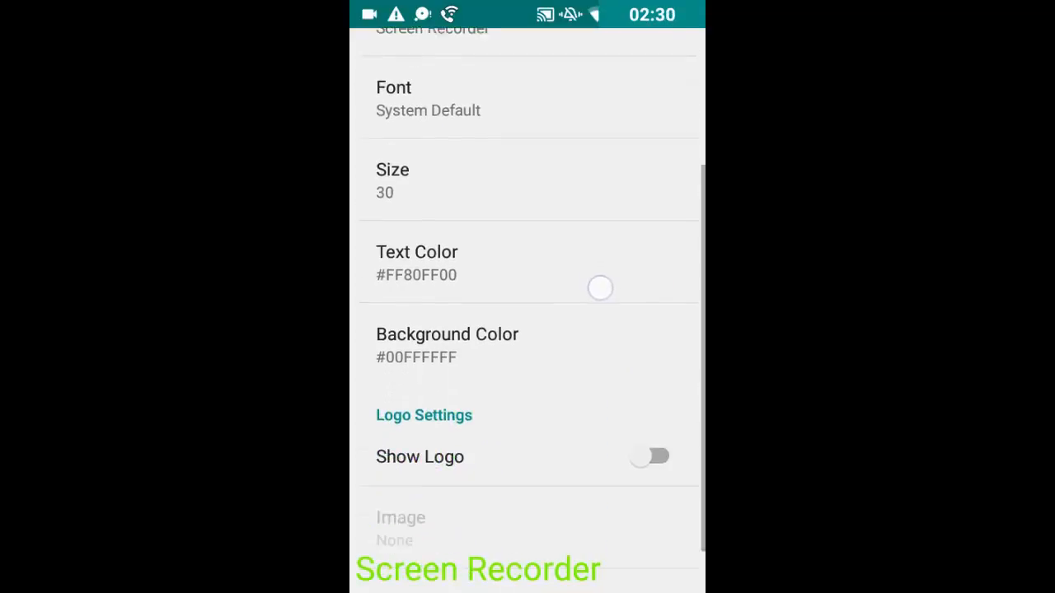
pyautogui.scroll(-3)
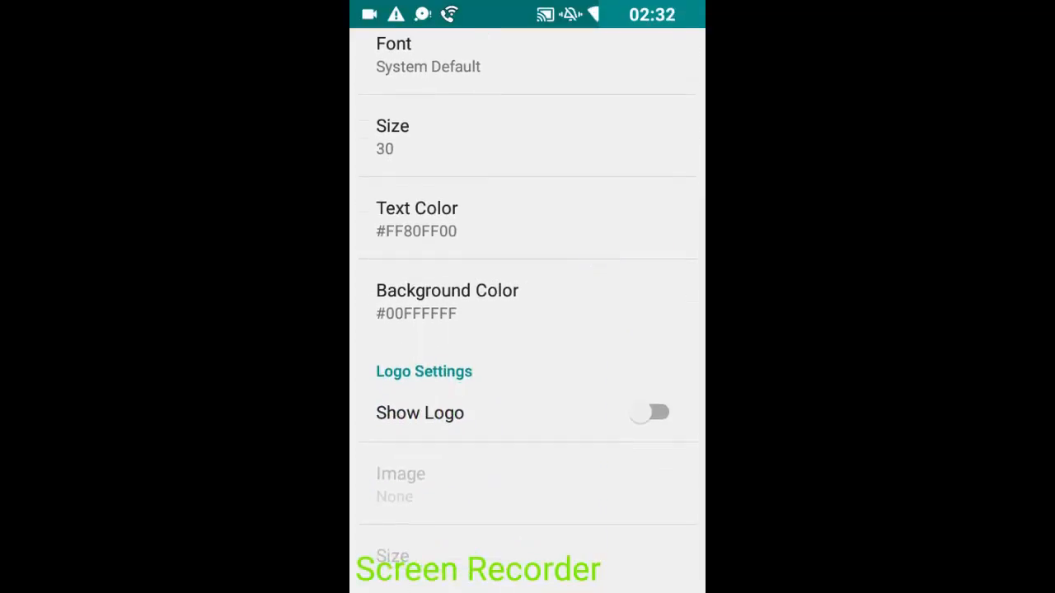
pyautogui.click(650, 412)
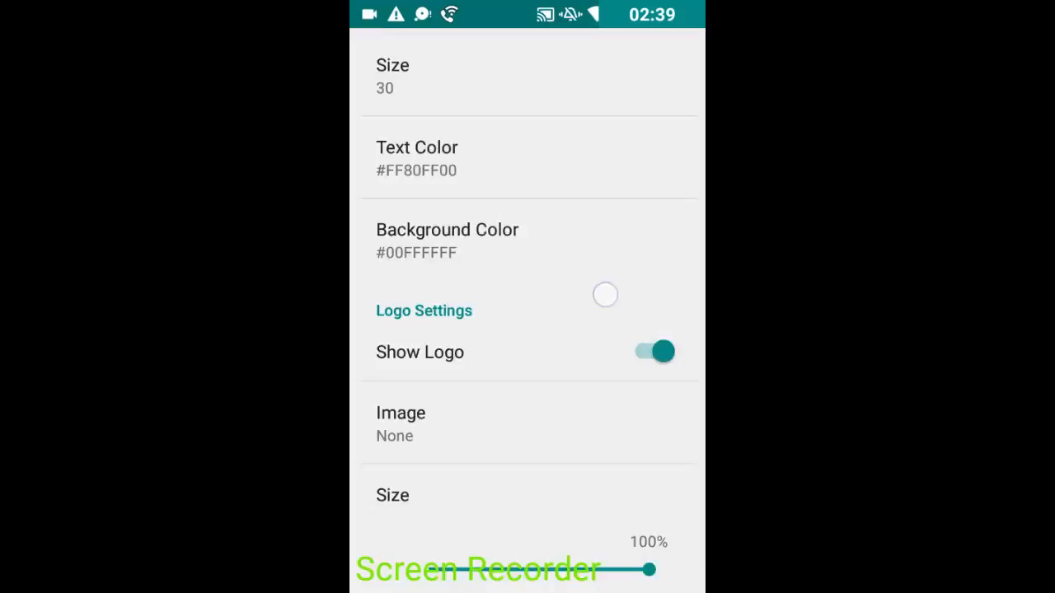
pyautogui.scroll(-3)
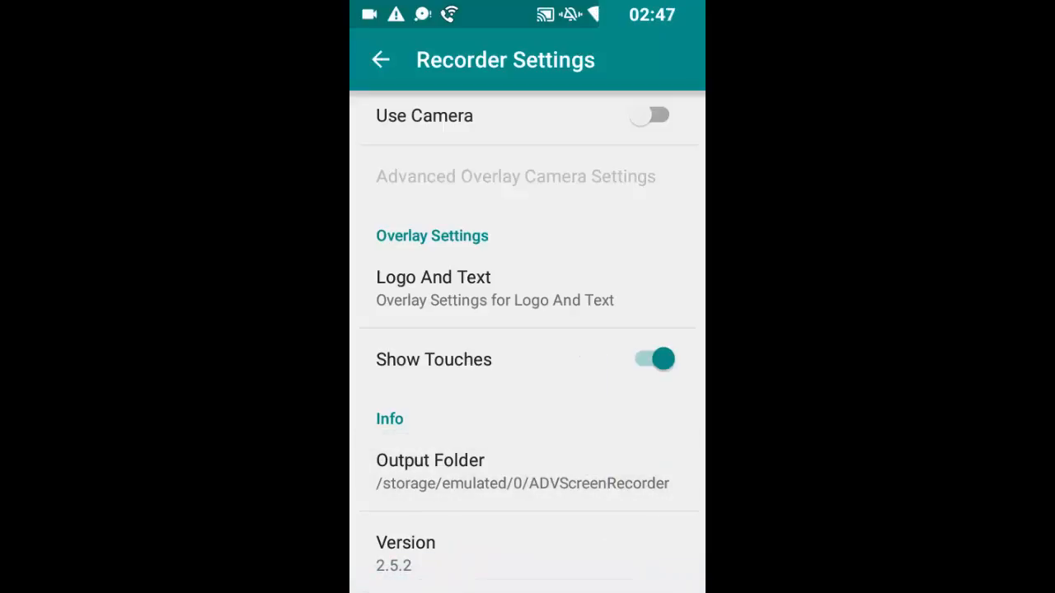
pyautogui.click(379, 59)
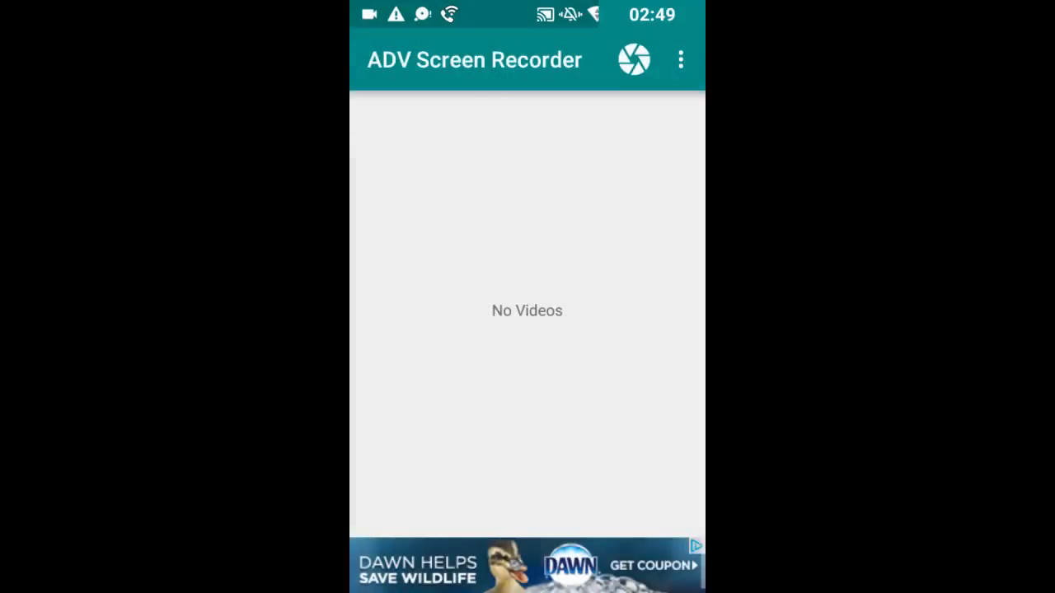